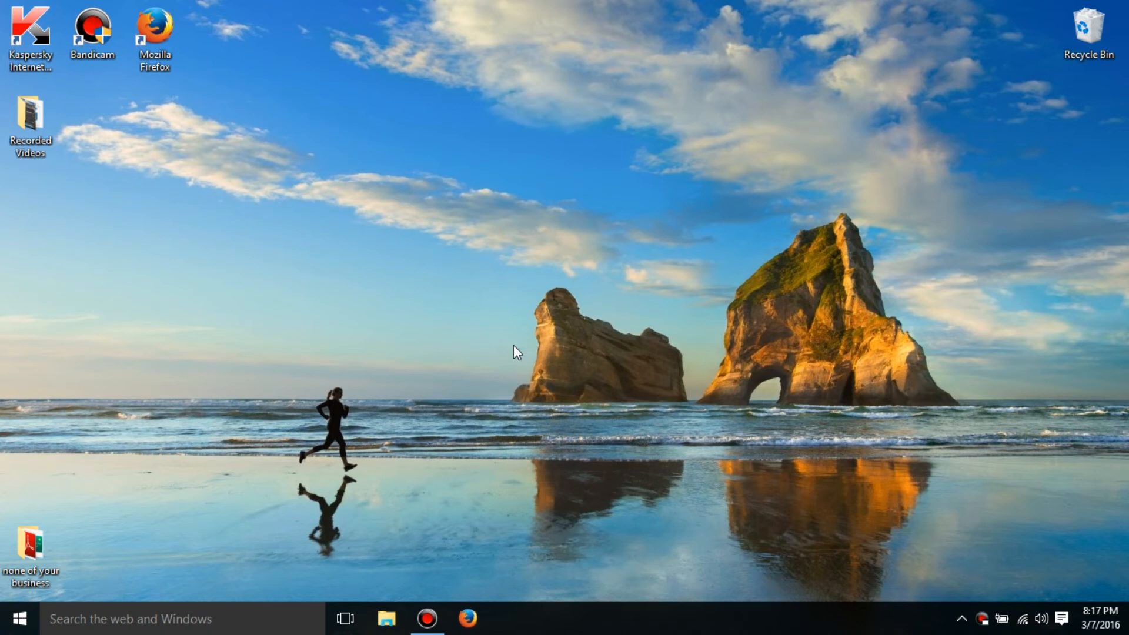
# Launch Firefox from the desktop shortcut to load the gimp.org home page
pyautogui.click(467, 618)
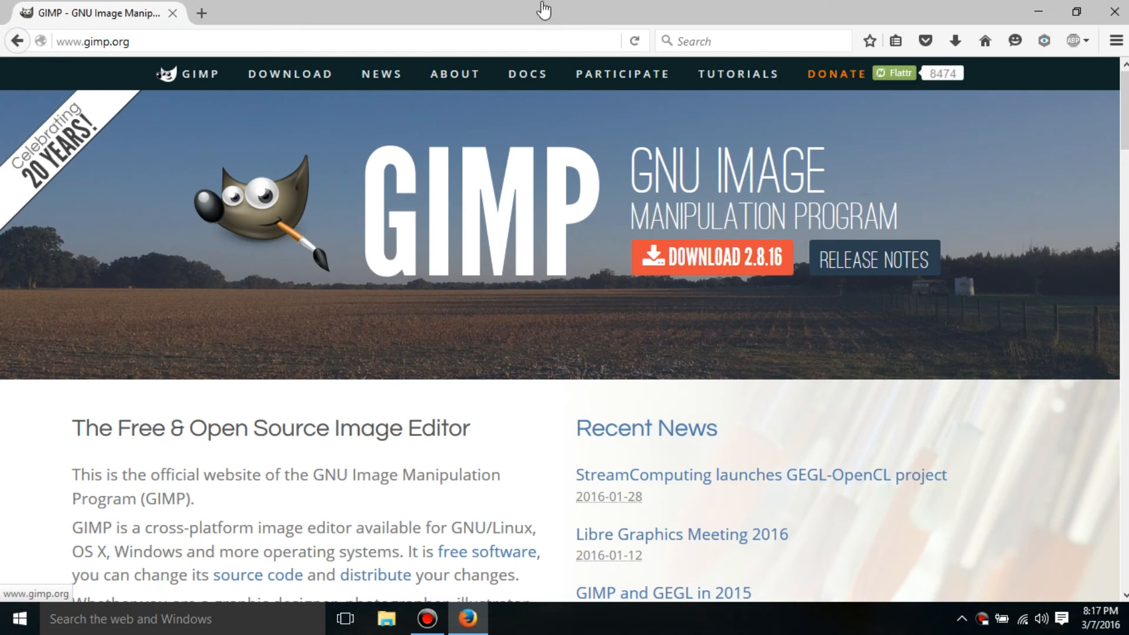
pyautogui.moveTo(525, 198)
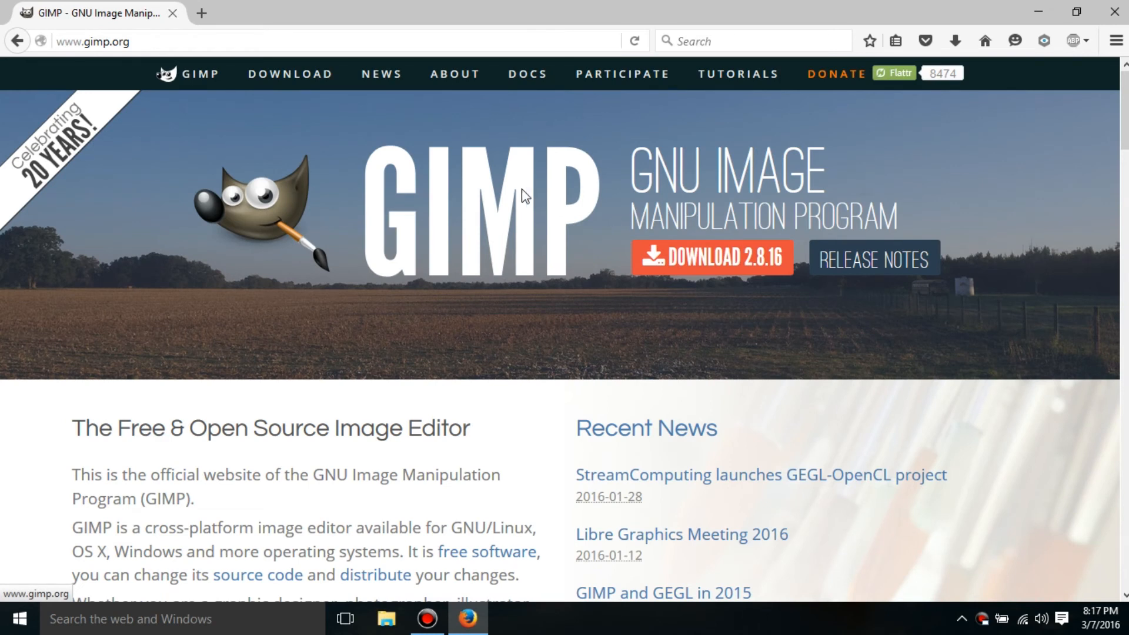
pyautogui.moveTo(446, 395)
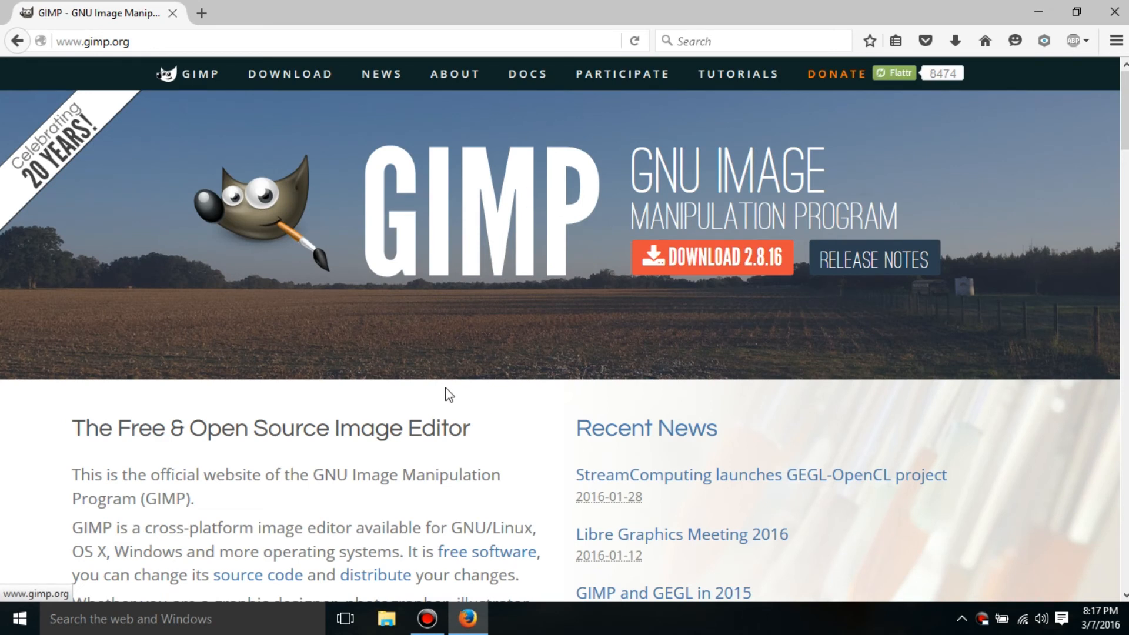
pyautogui.moveTo(497, 126)
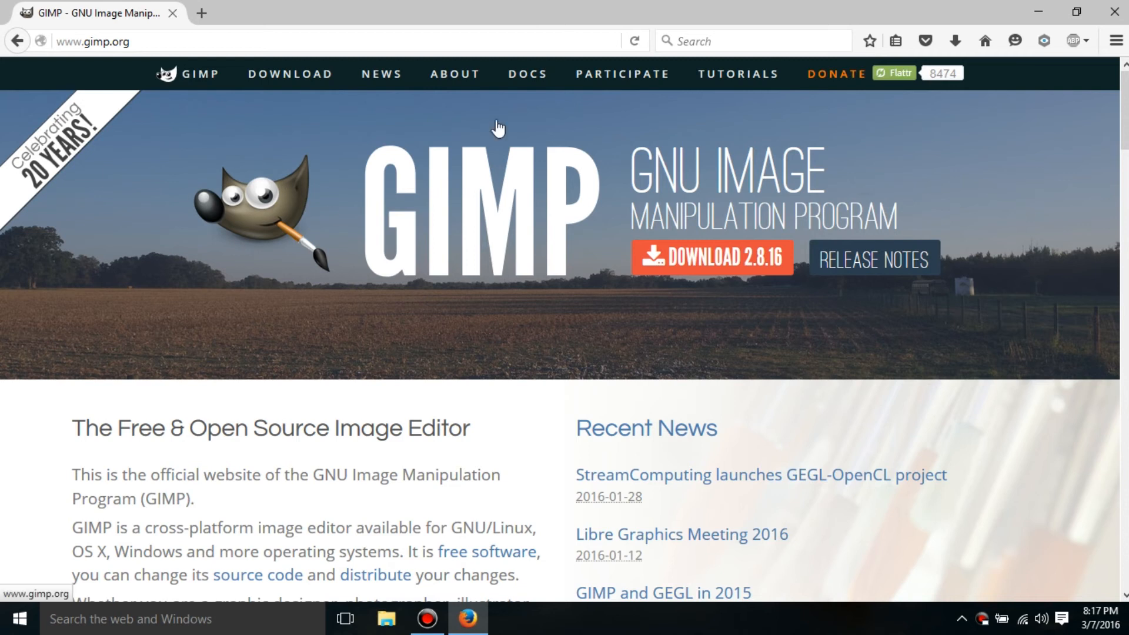
# From the gimp.org Download page, download the GIMP 2.8.16 installer directly
pyautogui.click(289, 74)
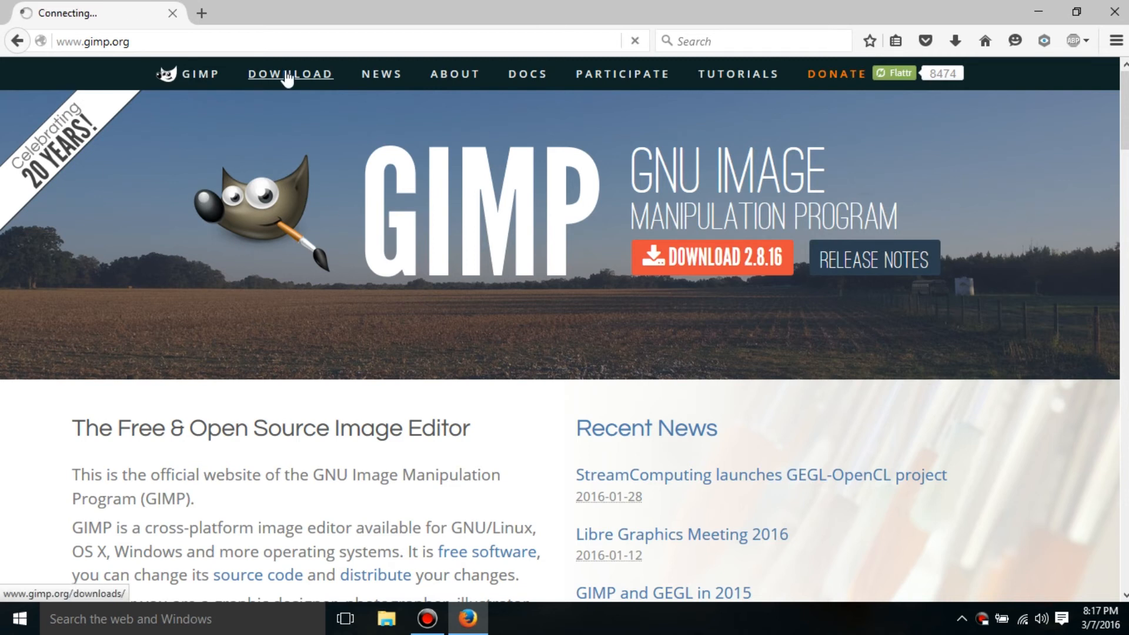
pyautogui.click(291, 73)
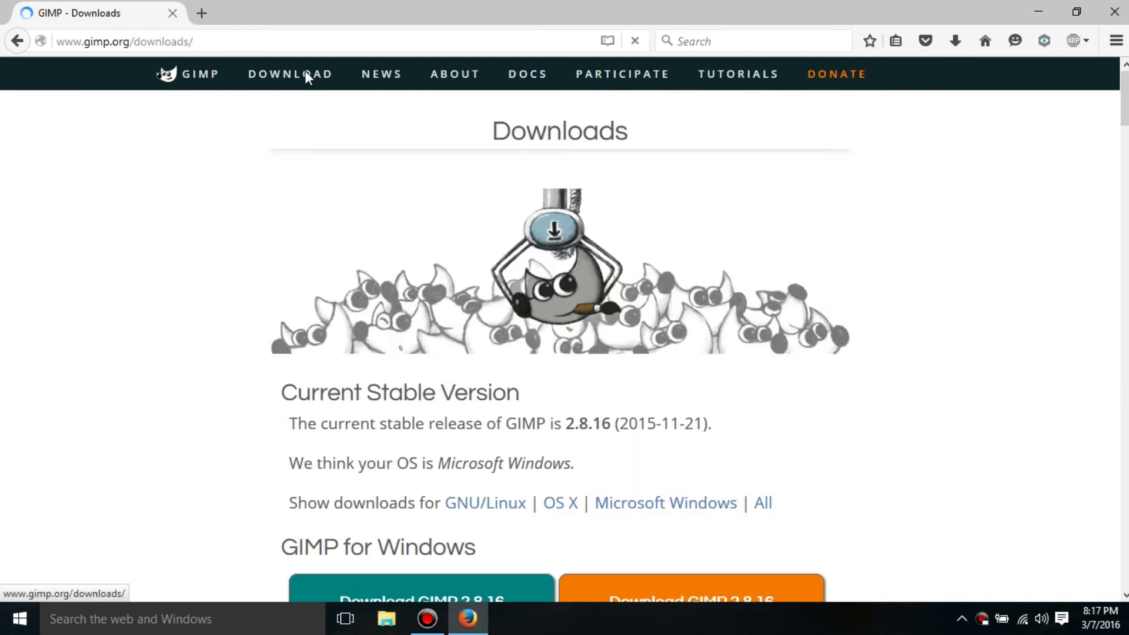
pyautogui.scroll(-3)
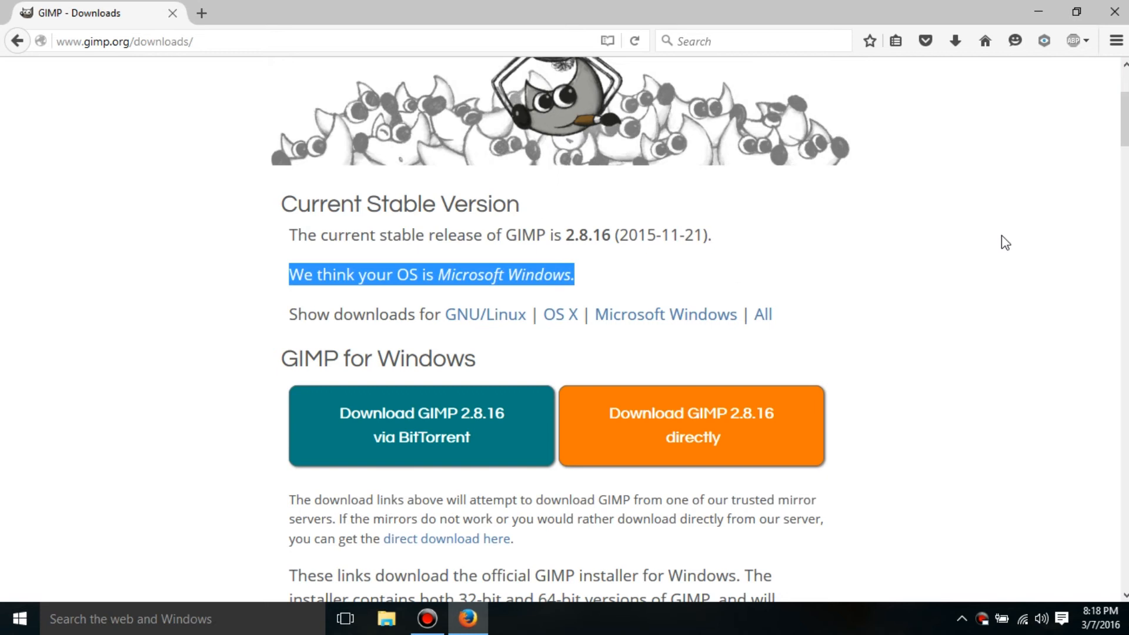
pyautogui.moveTo(583, 280)
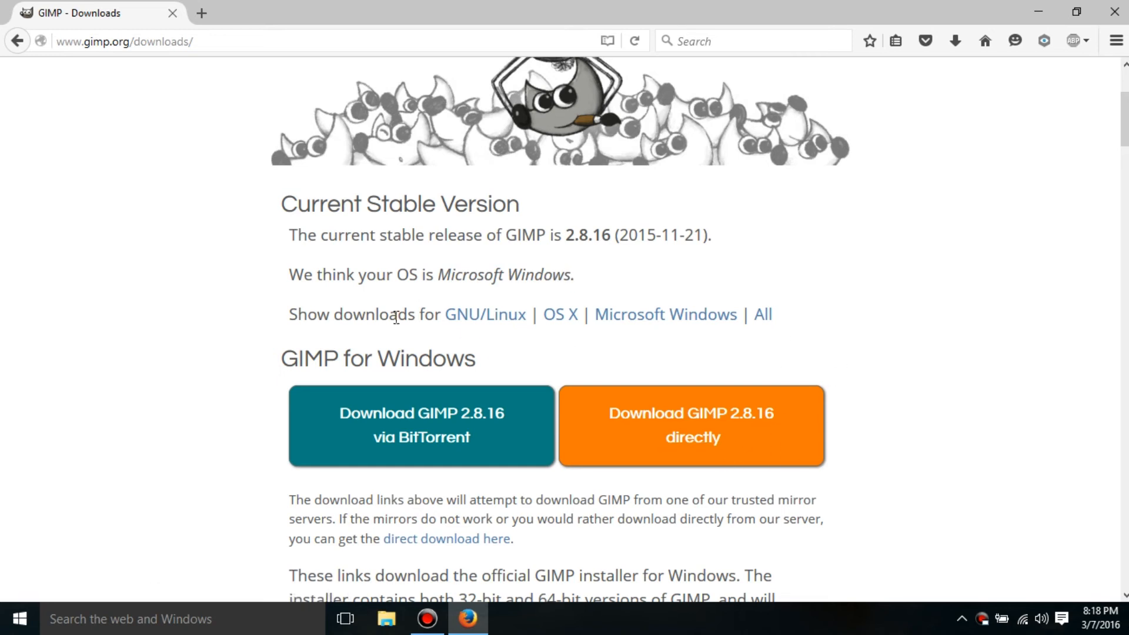
pyautogui.moveTo(669, 320)
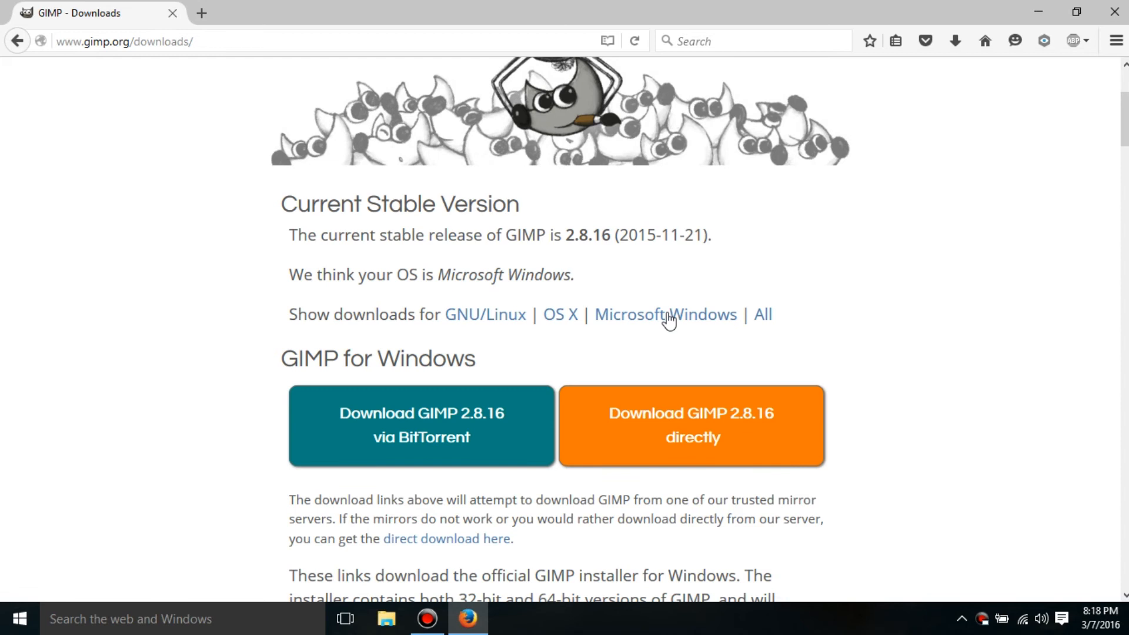
pyautogui.moveTo(655, 326)
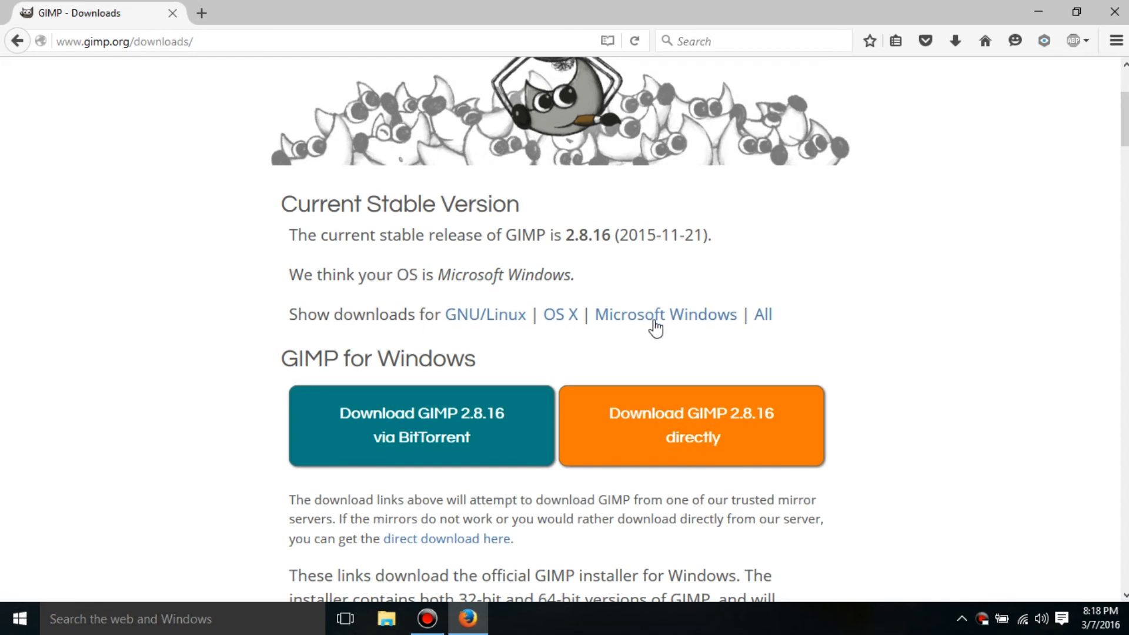
pyautogui.moveTo(718, 325)
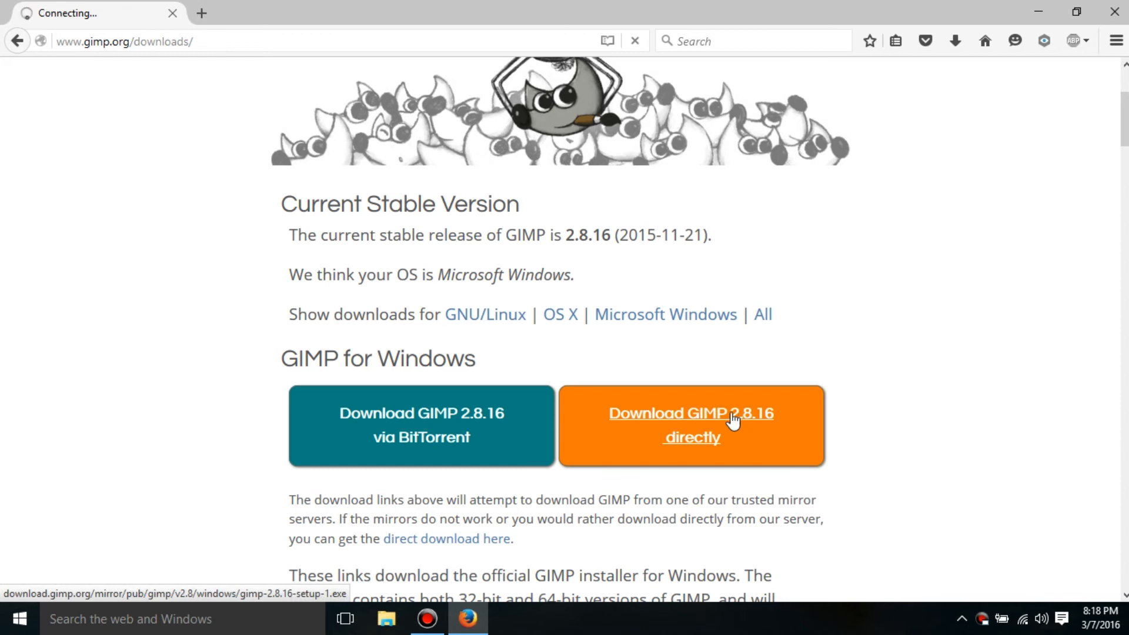
pyautogui.click(691, 424)
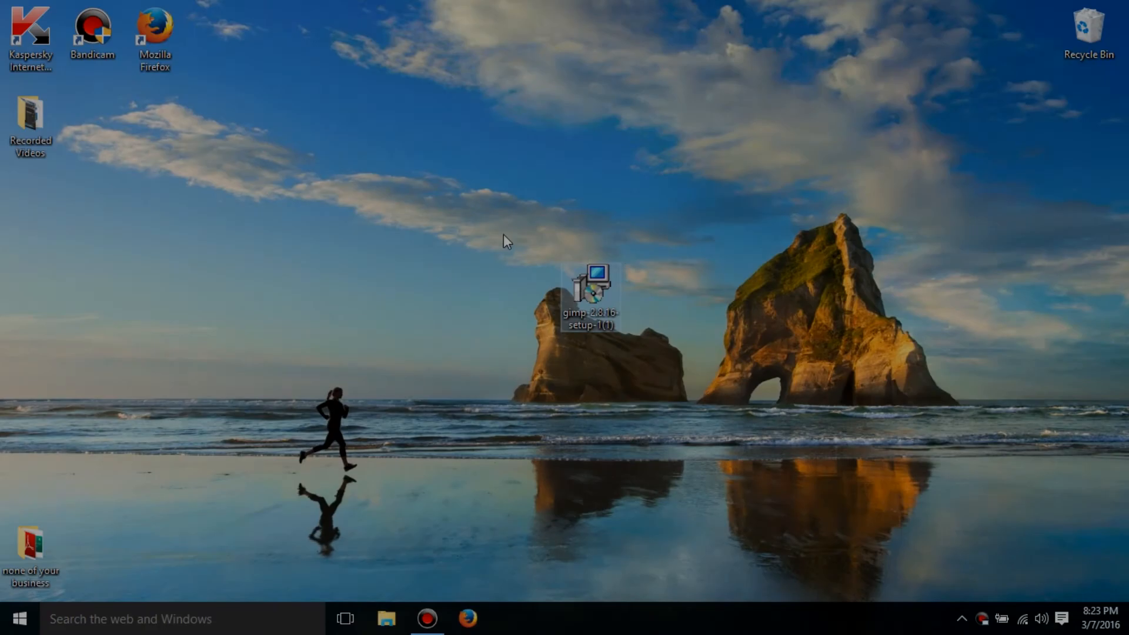
pyautogui.moveTo(589, 294)
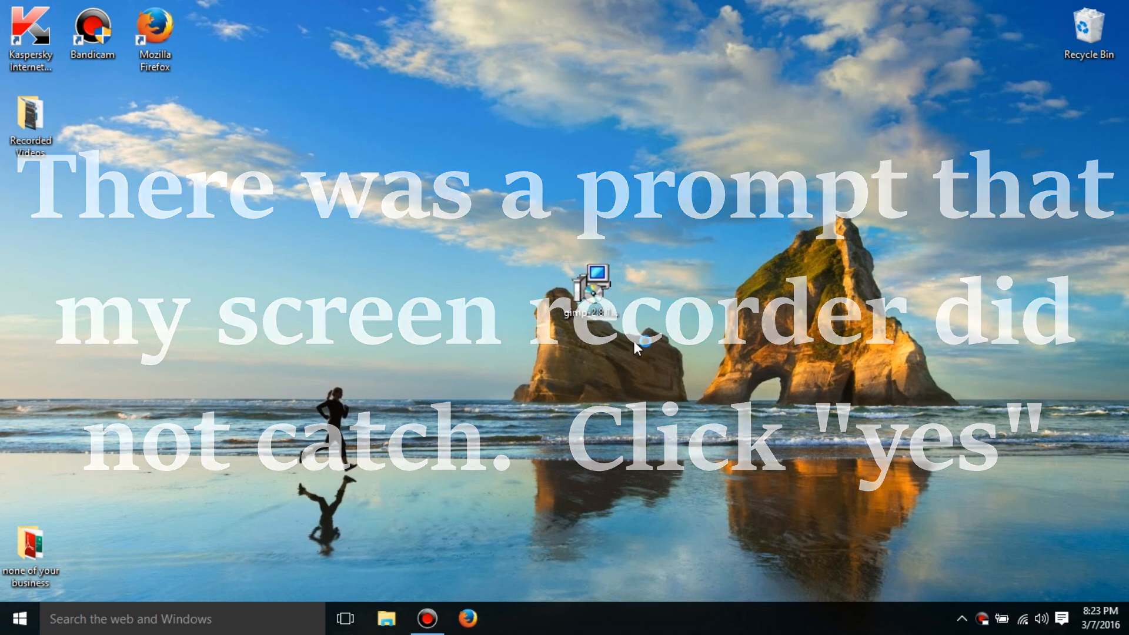
# Run the gimp-2.8.16-setup installer from the desktop
pyautogui.doubleClick(593, 288)
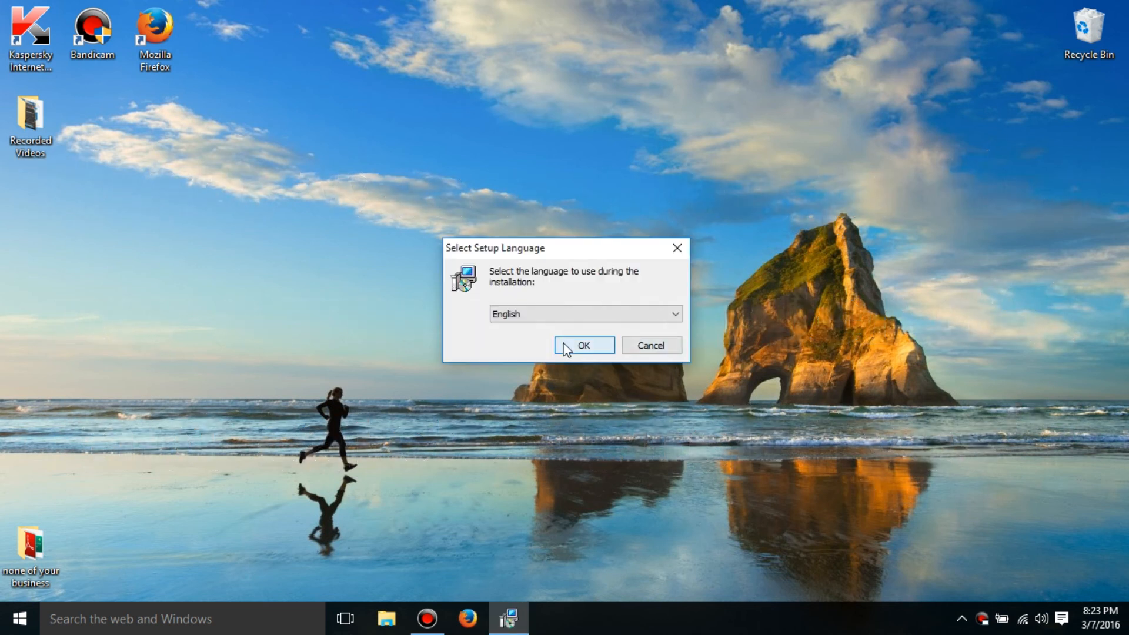
# Choose English as the setup language and install GIMP with default settings
pyautogui.click(583, 345)
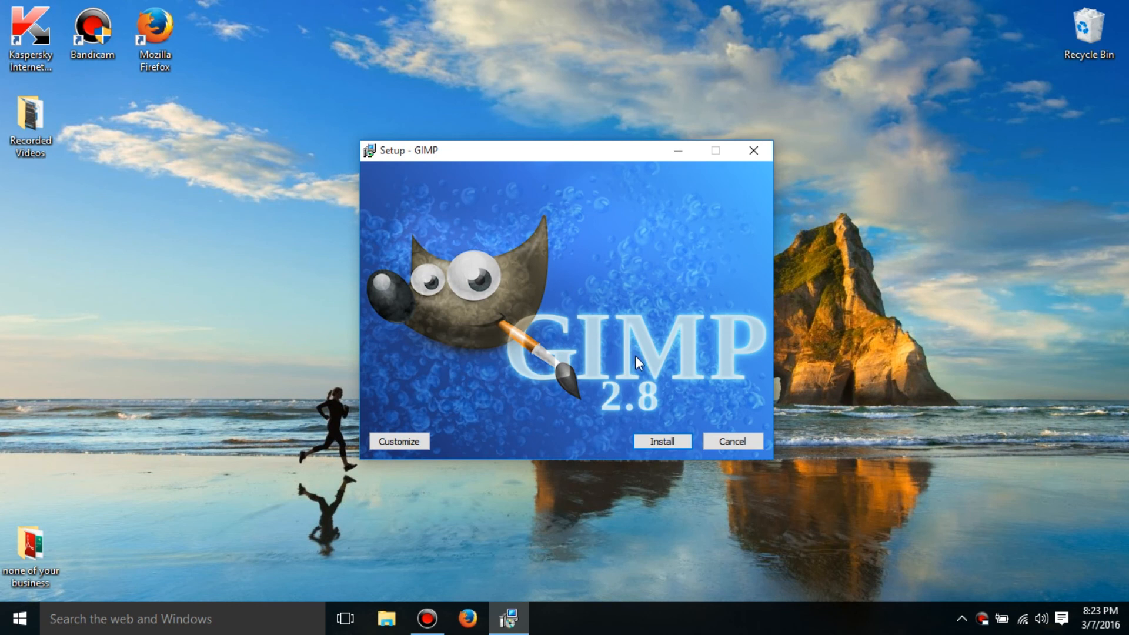
pyautogui.moveTo(608, 432)
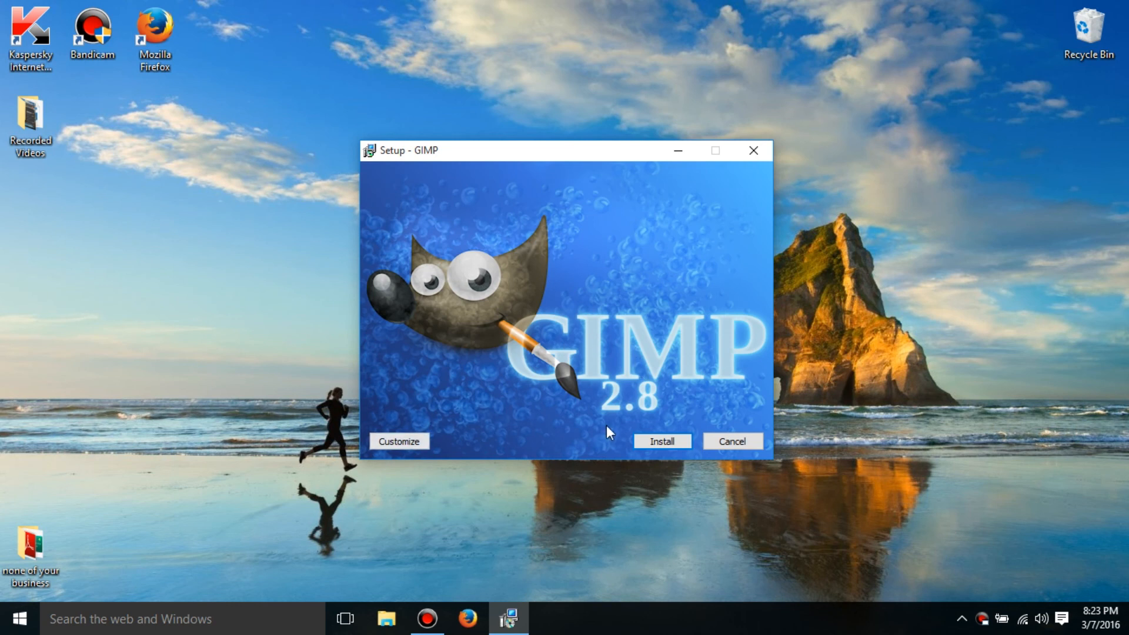
pyautogui.click(662, 441)
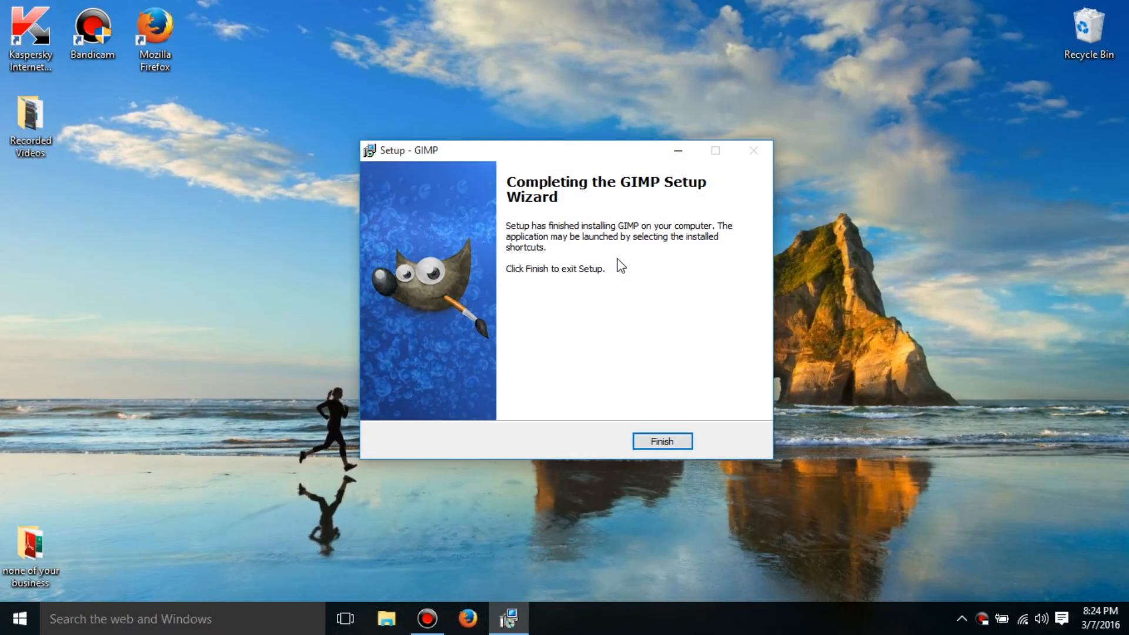
pyautogui.moveTo(626, 264)
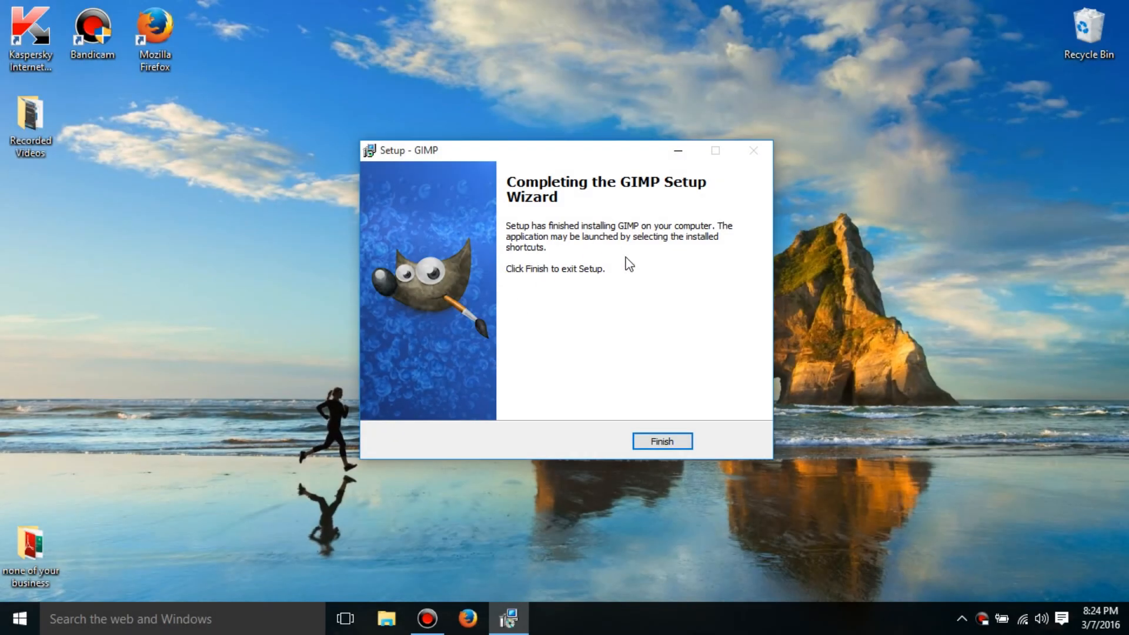
pyautogui.moveTo(669, 286)
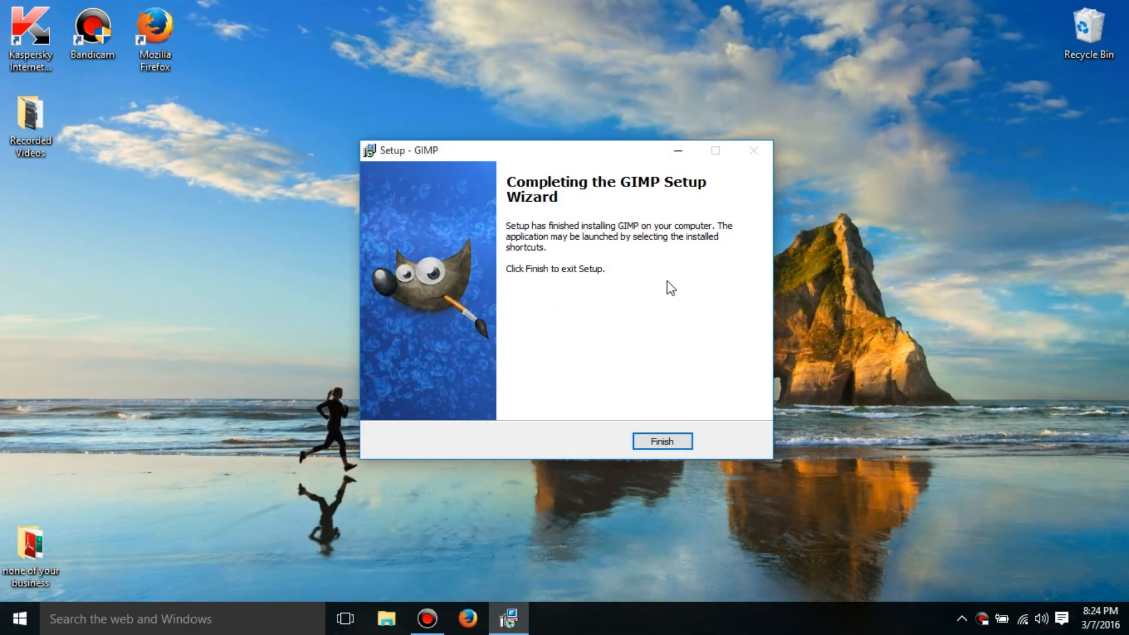
# Finish and exit the GIMP setup wizard
pyautogui.click(662, 441)
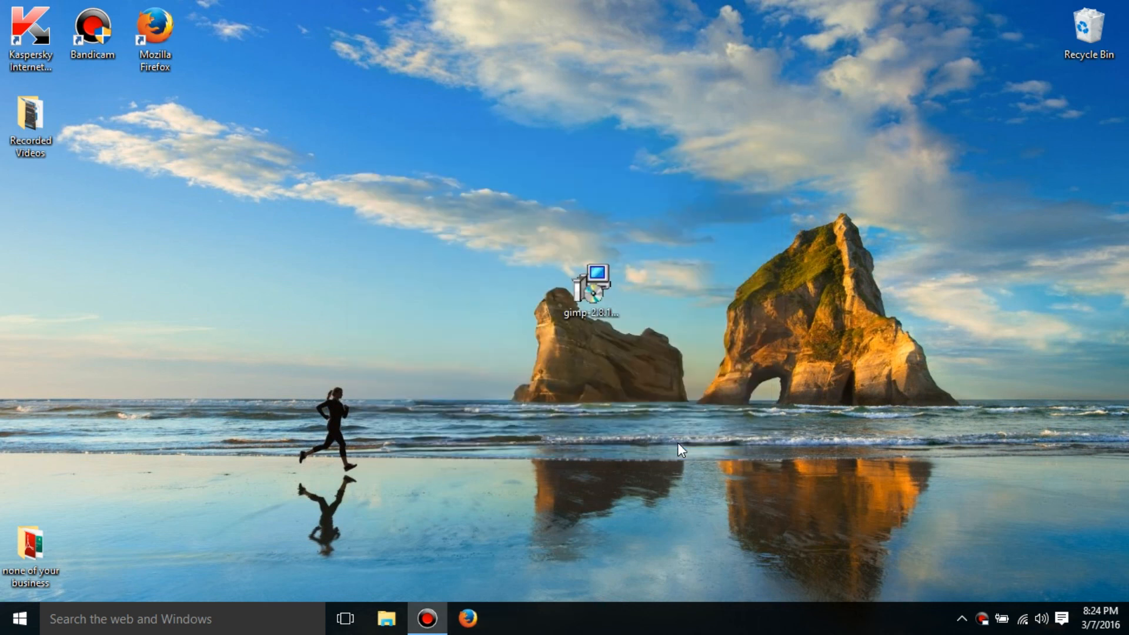
pyautogui.moveTo(545, 371)
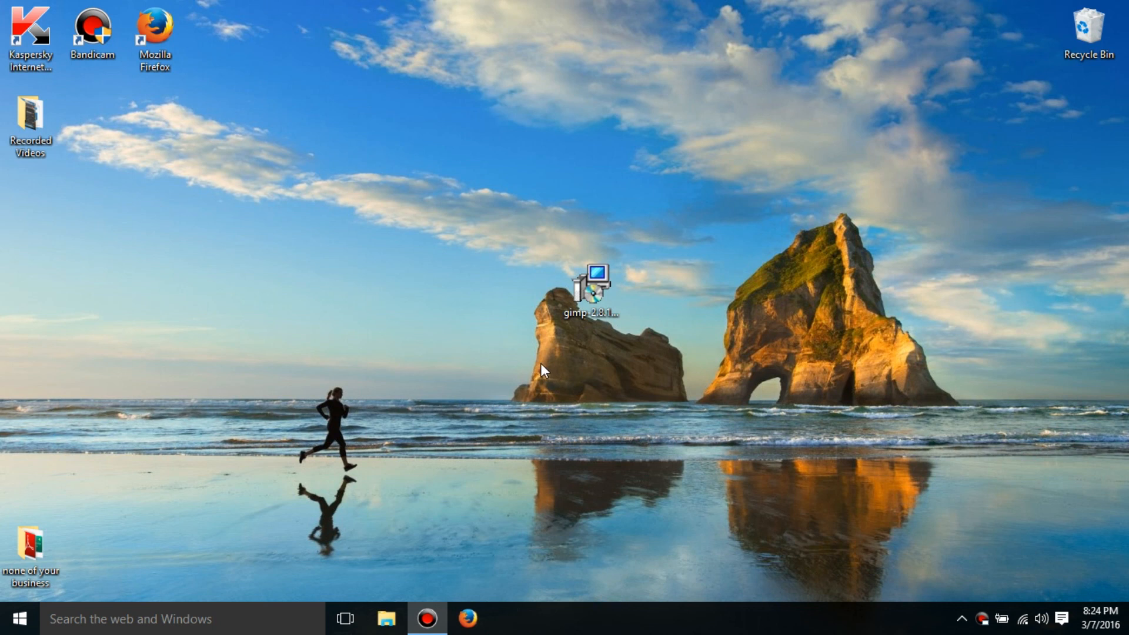
pyautogui.moveTo(538, 358)
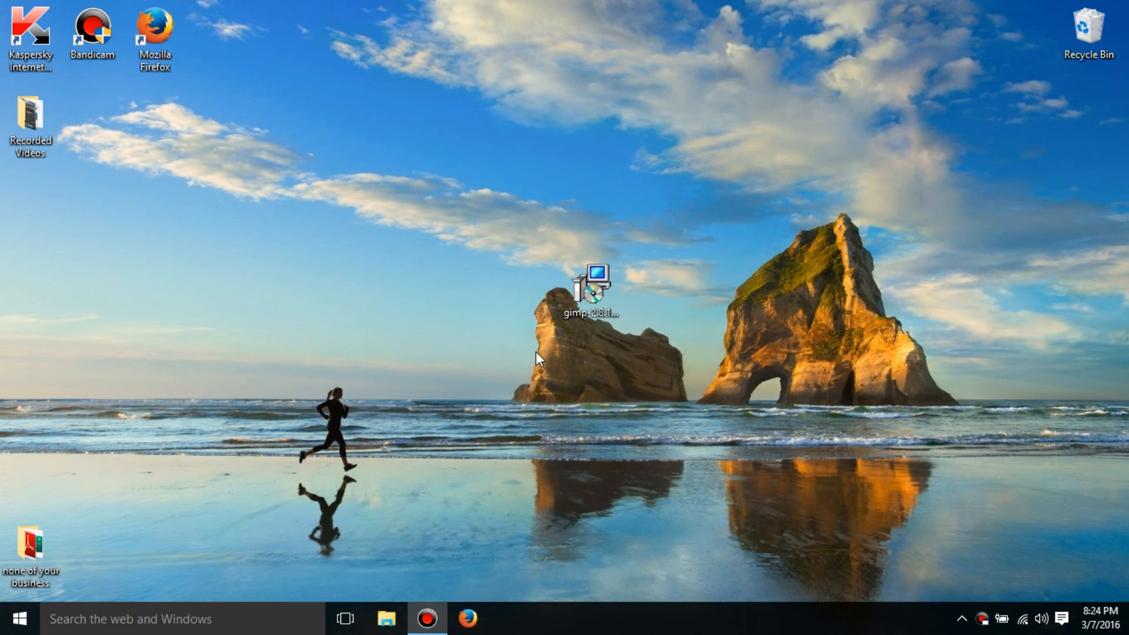
pyautogui.moveTo(503, 342)
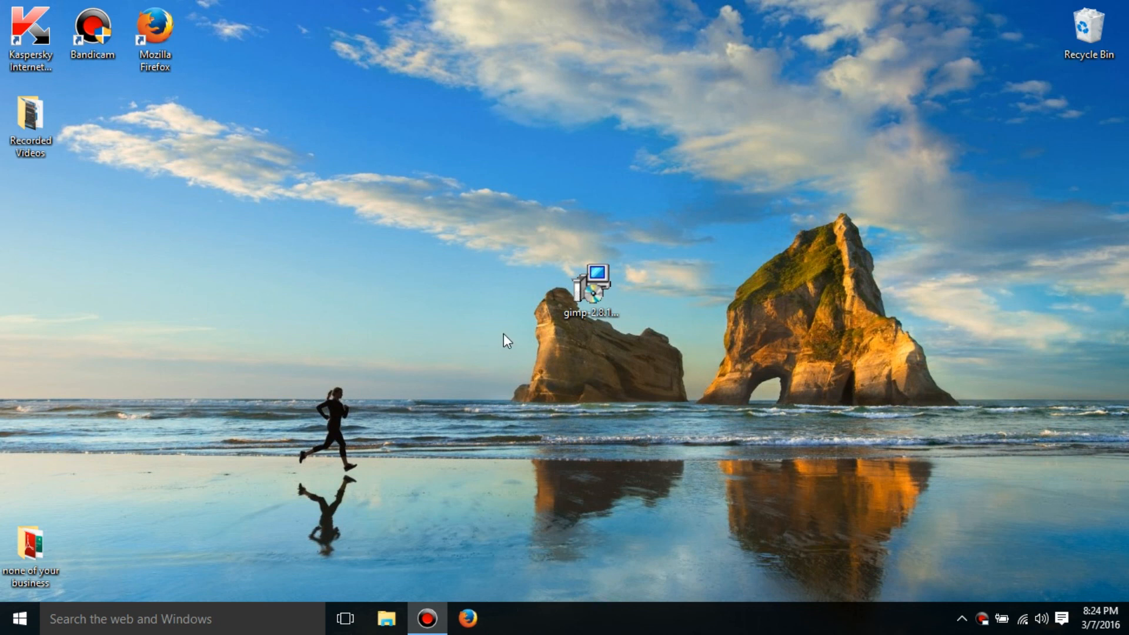